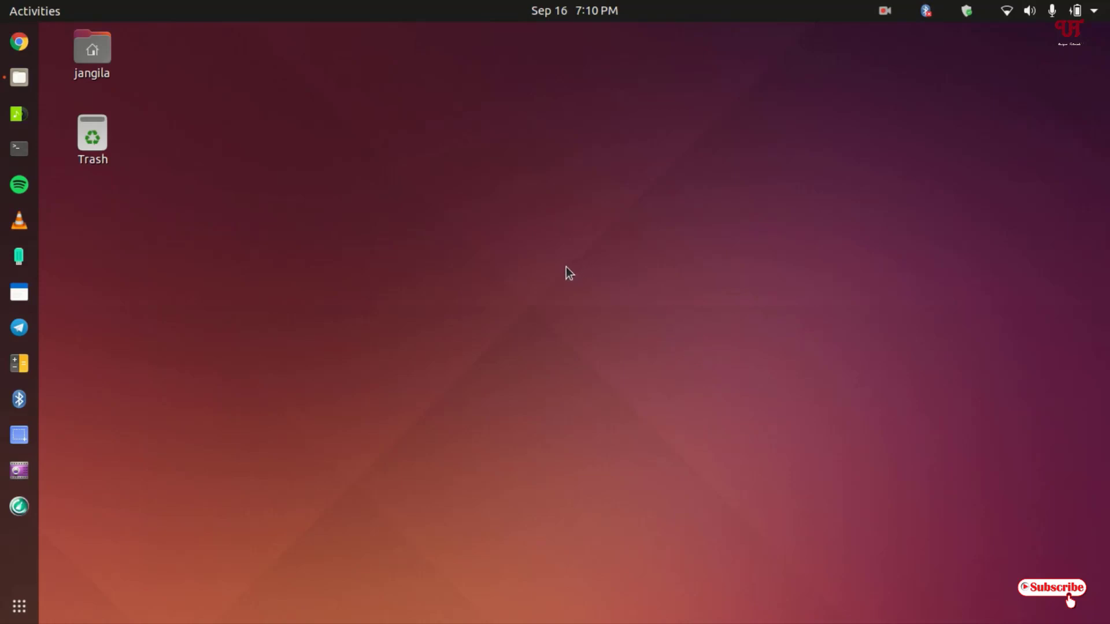
mouse_move(638, 267)
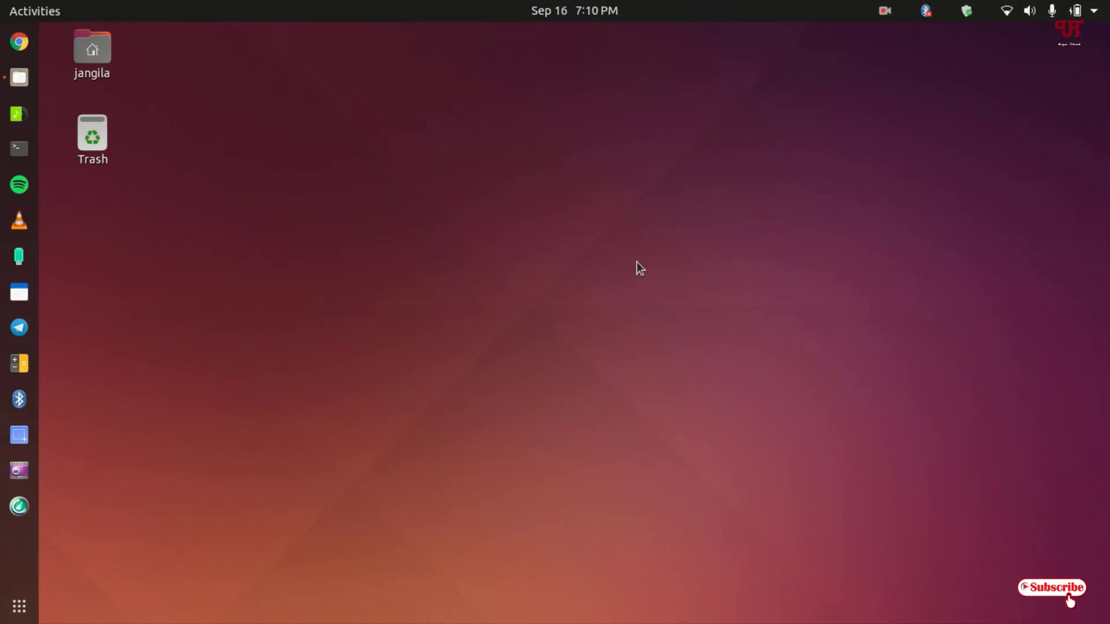
mouse_move(547, 278)
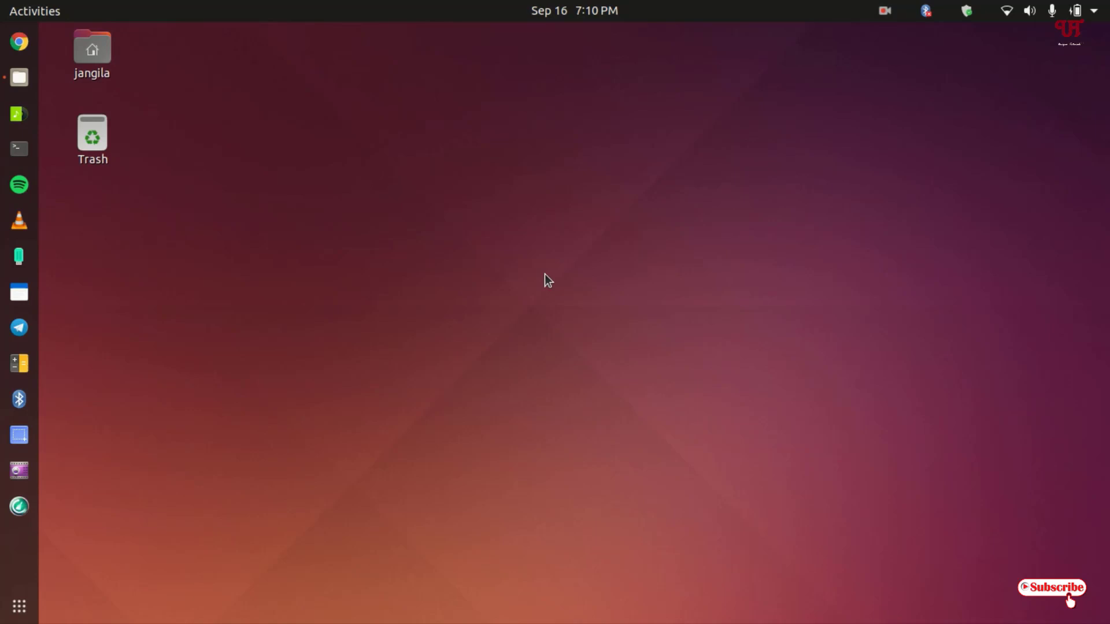
mouse_move(577, 313)
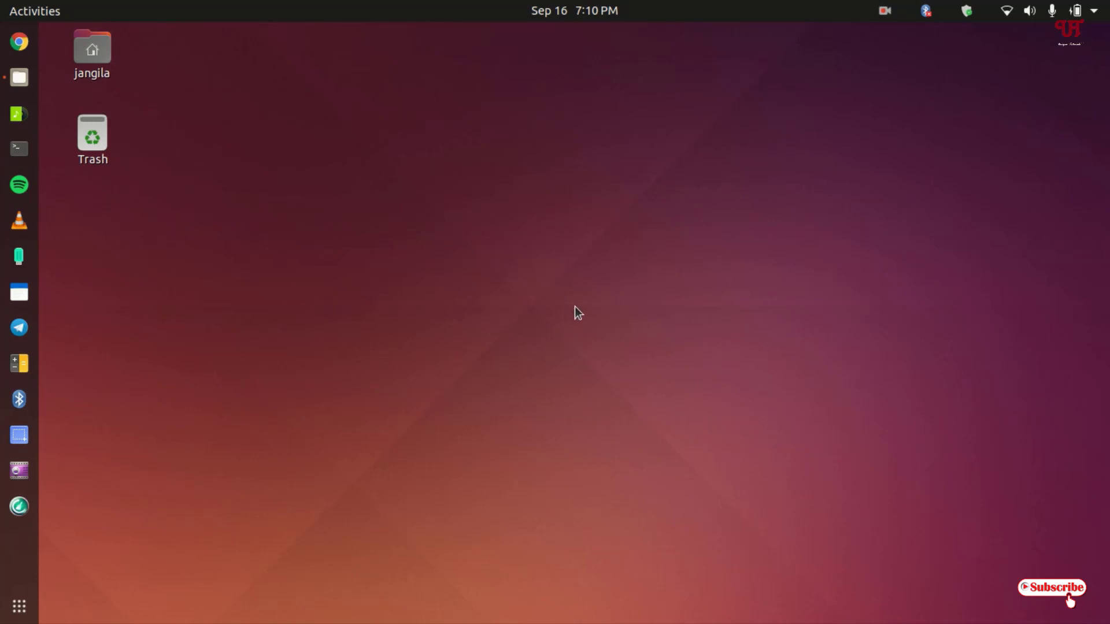
- View the properties of plasma-5.18-wallpaper.jpg in Downloads, a 150.9 kB JPEG, then dismiss them
left_click(19, 77)
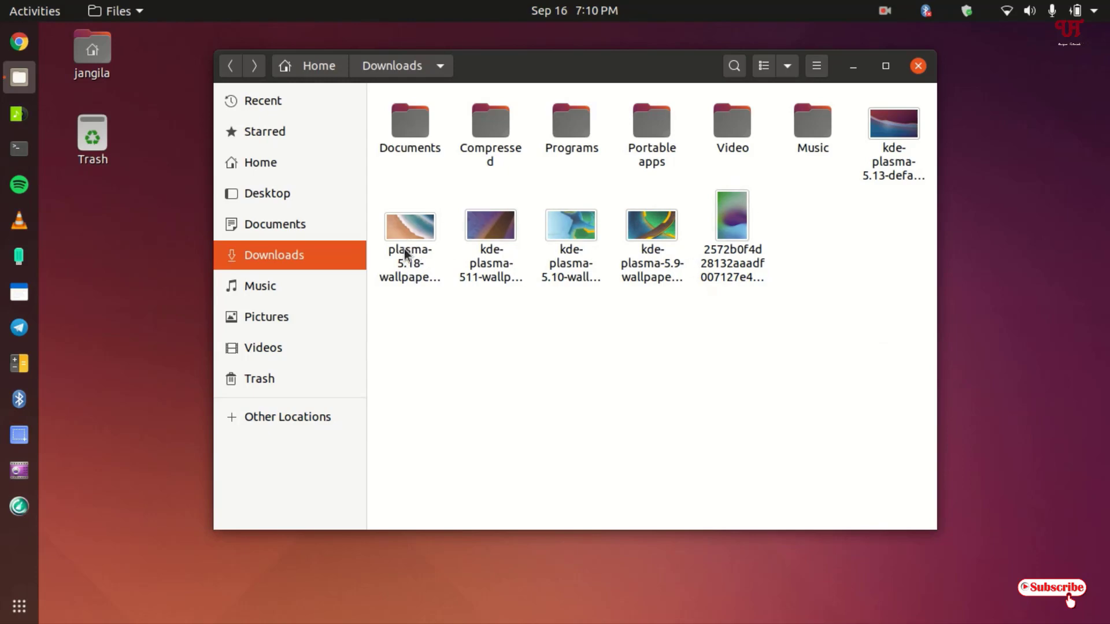
right_click(409, 240)
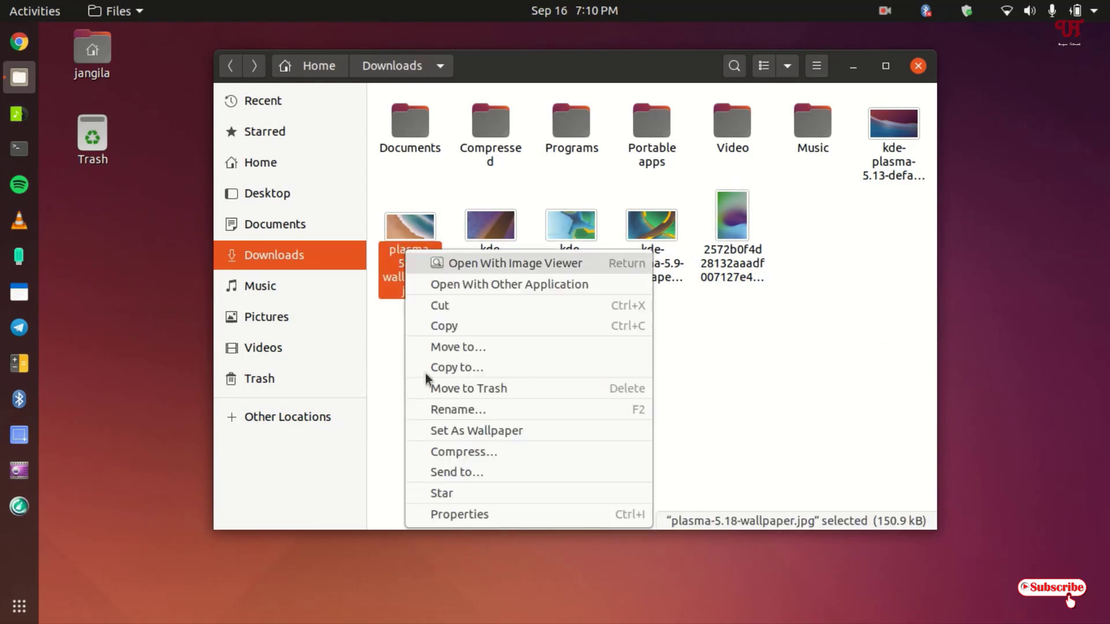
left_click(459, 513)
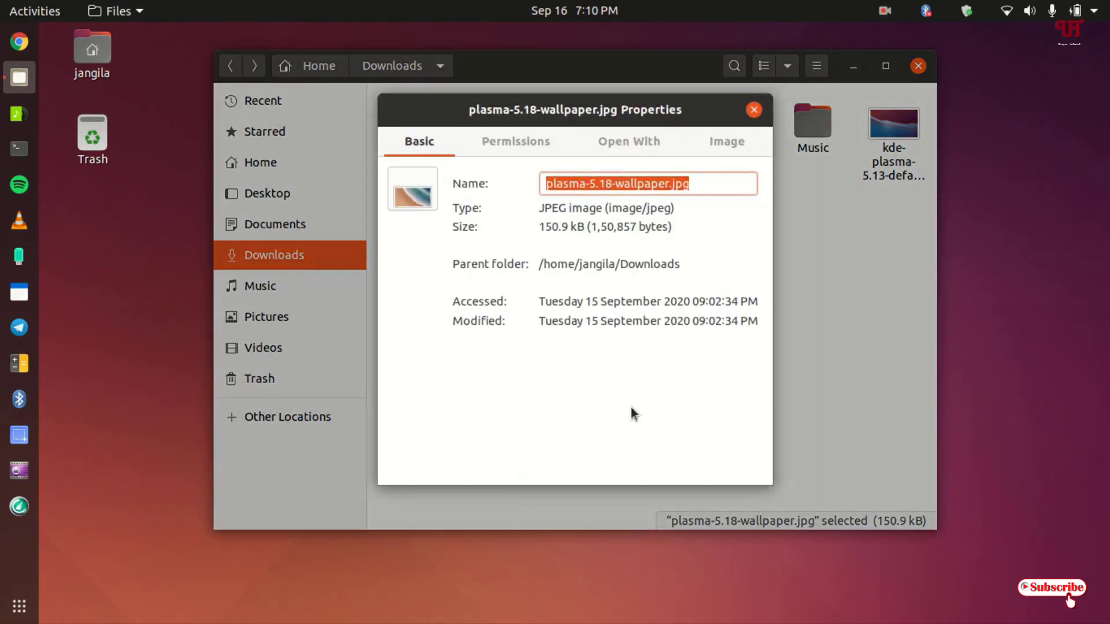
mouse_move(765, 124)
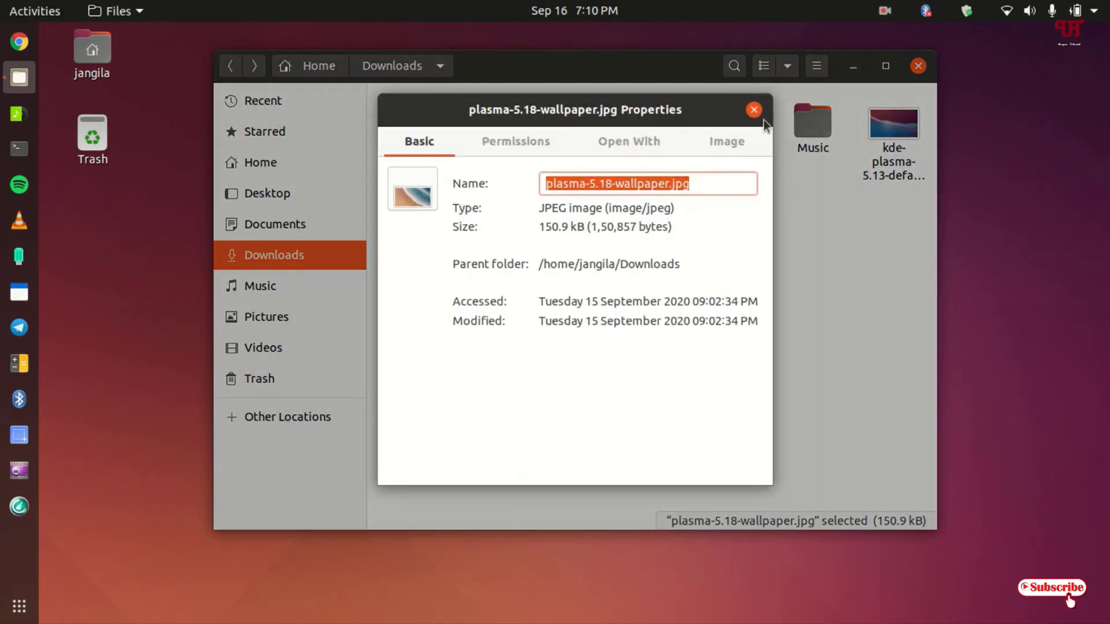
left_click(753, 110)
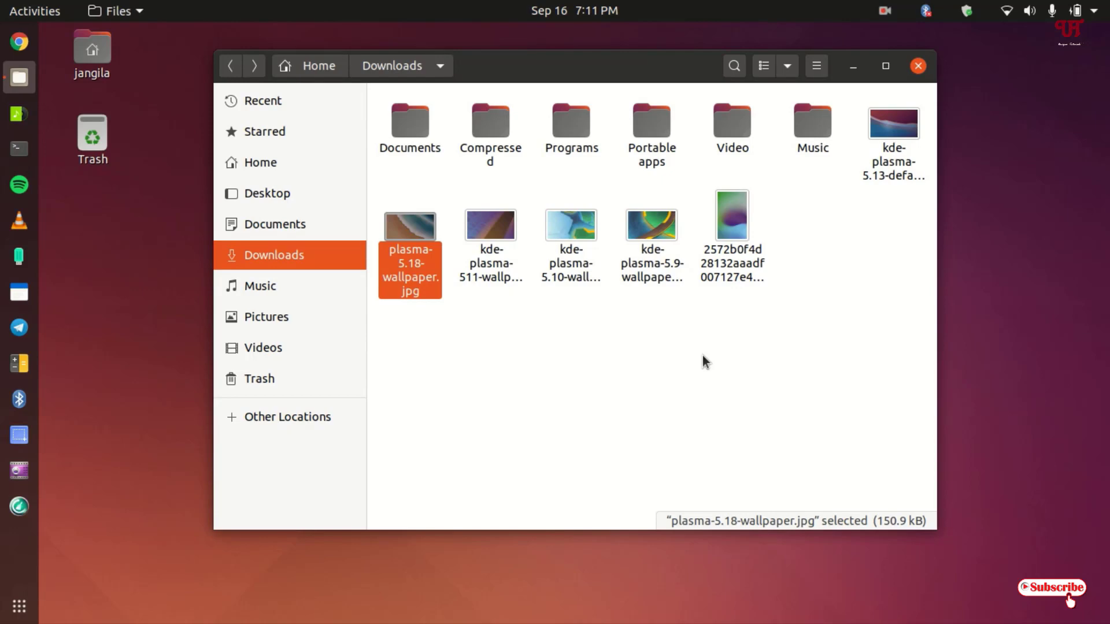
mouse_move(399, 269)
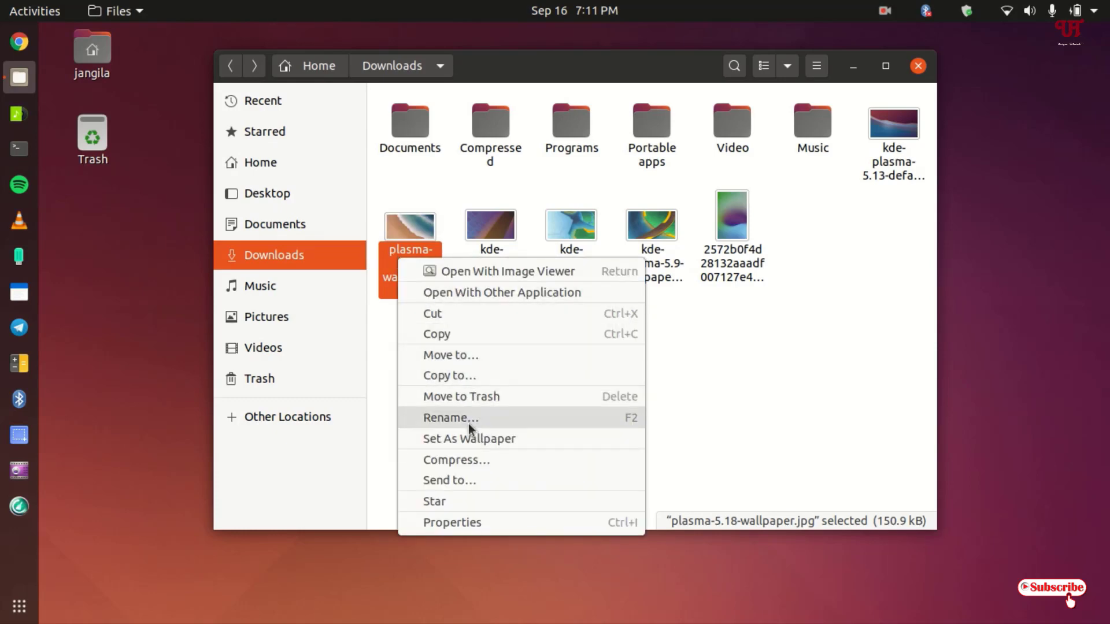
mouse_move(586, 431)
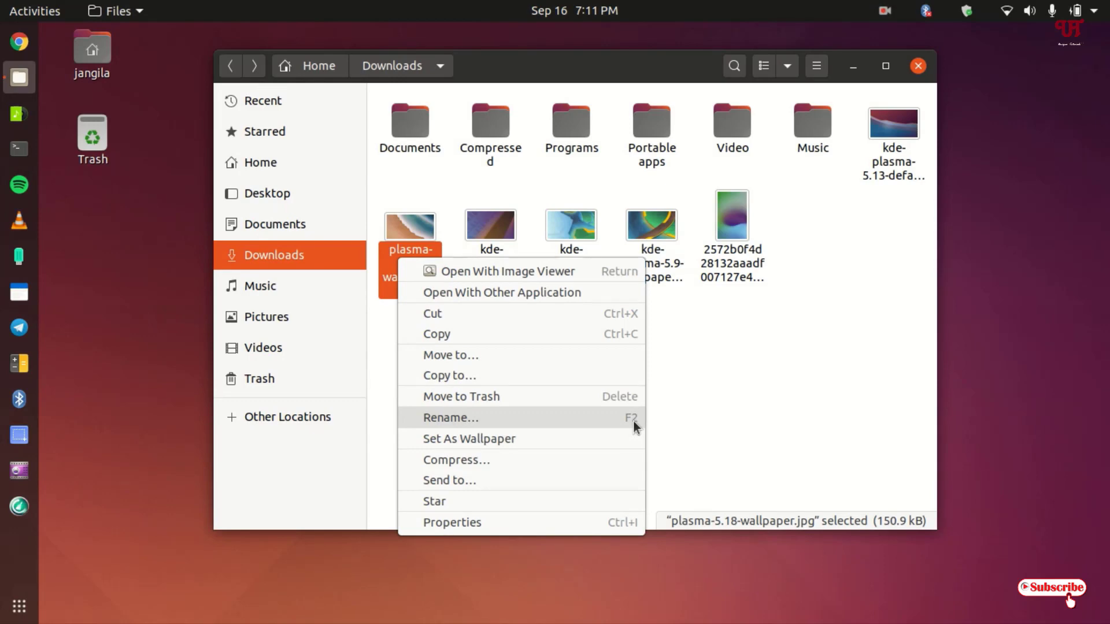
- Rename the picture to .plasma-5.18-wallpaper.jpg so it disappears from the Downloads listing
left_click(450, 418)
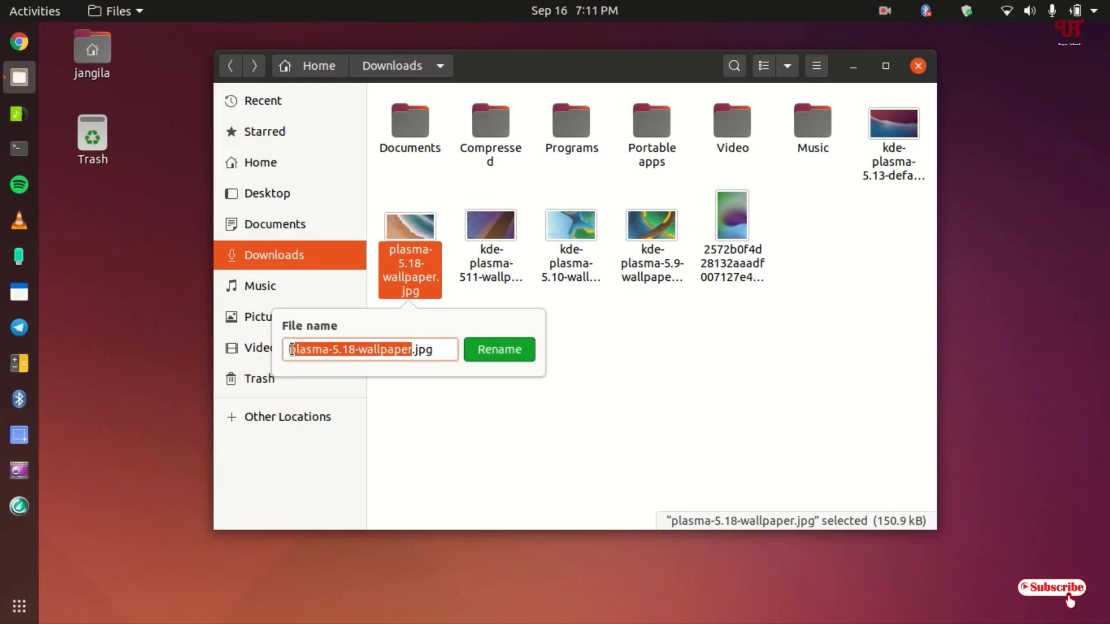
left_click(289, 349)
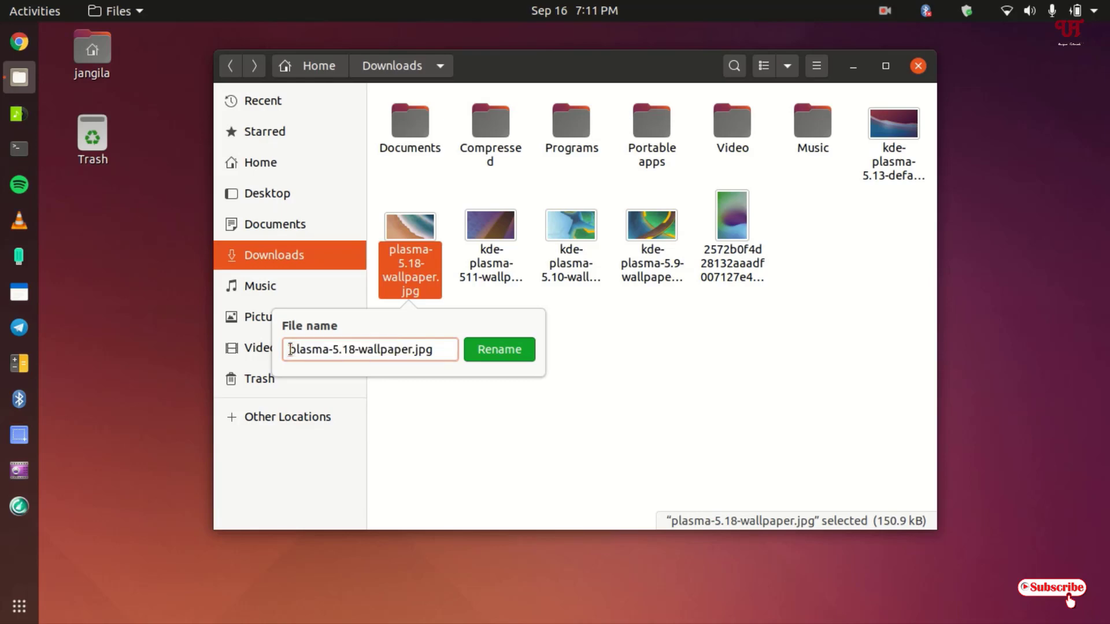
mouse_move(302, 357)
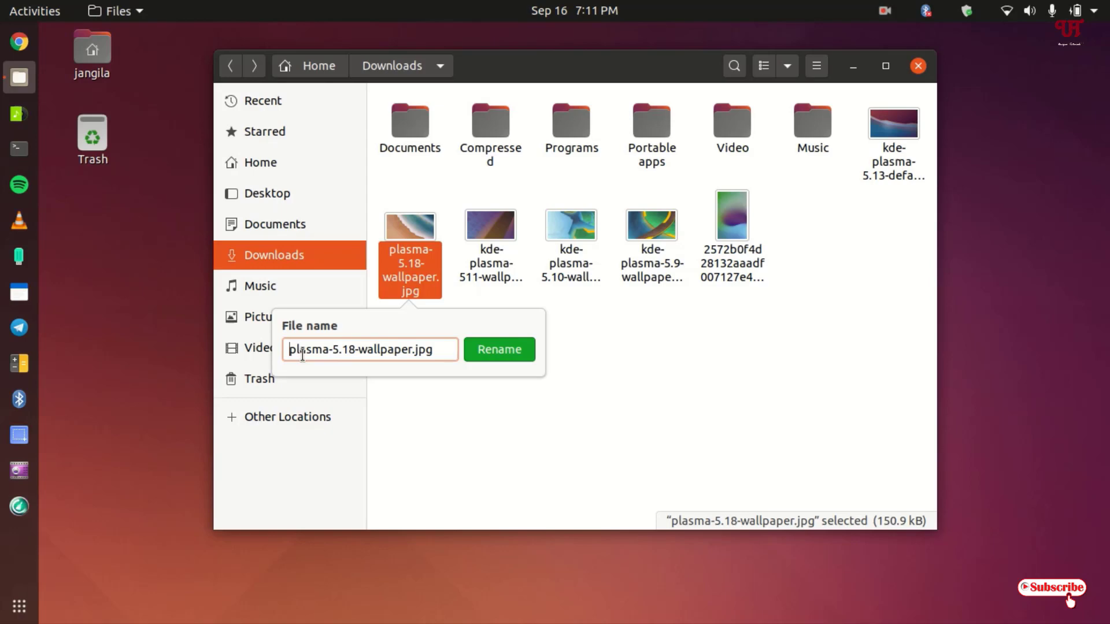
type(".")
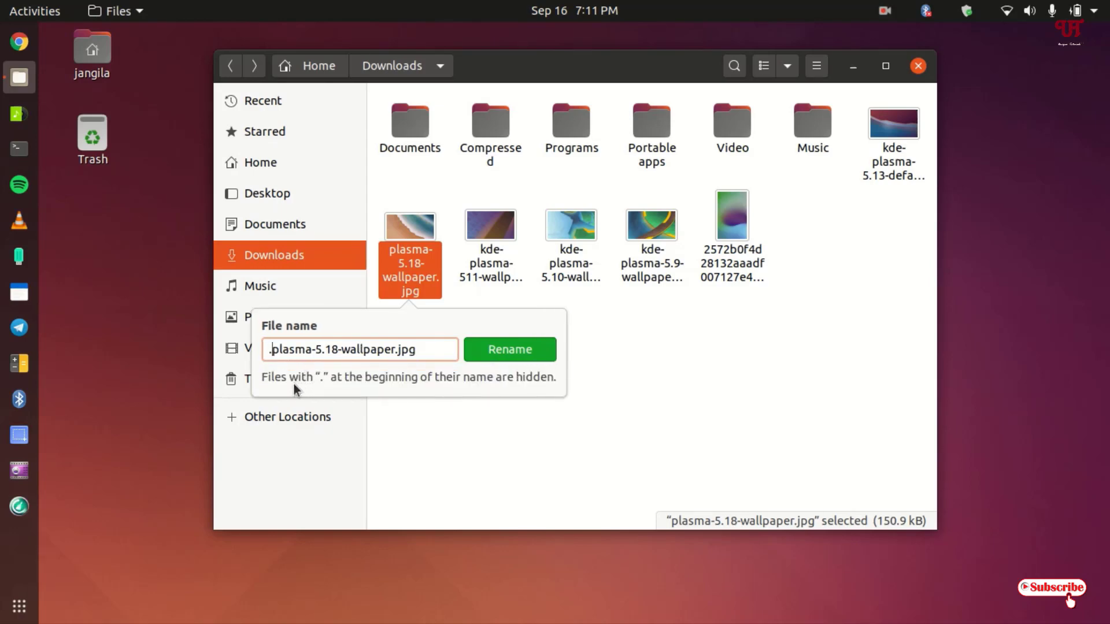
mouse_move(459, 392)
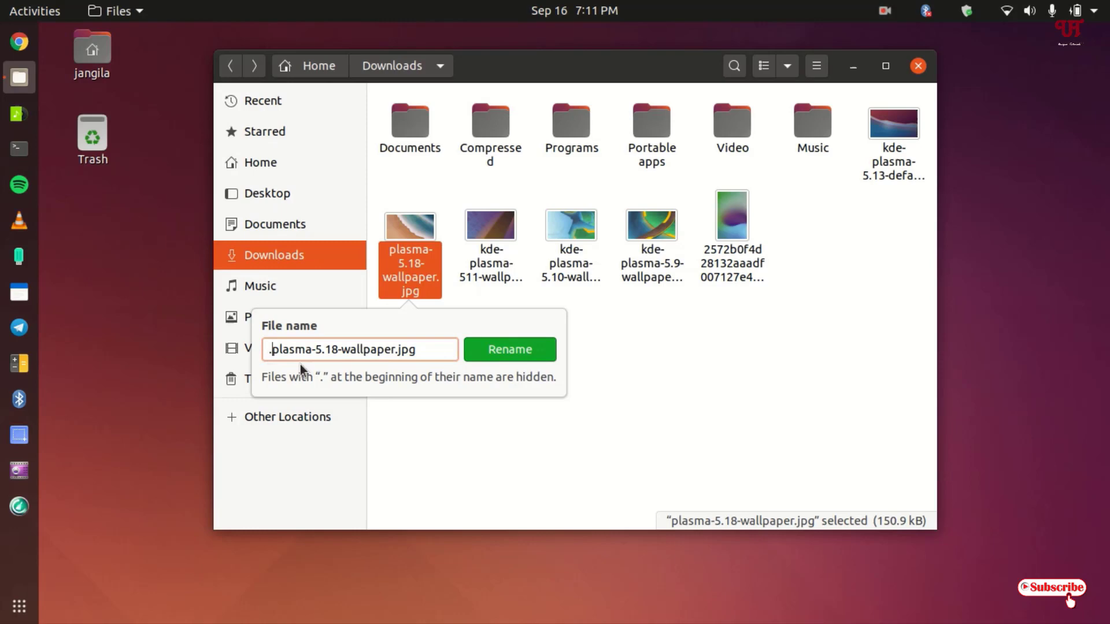
mouse_move(509, 349)
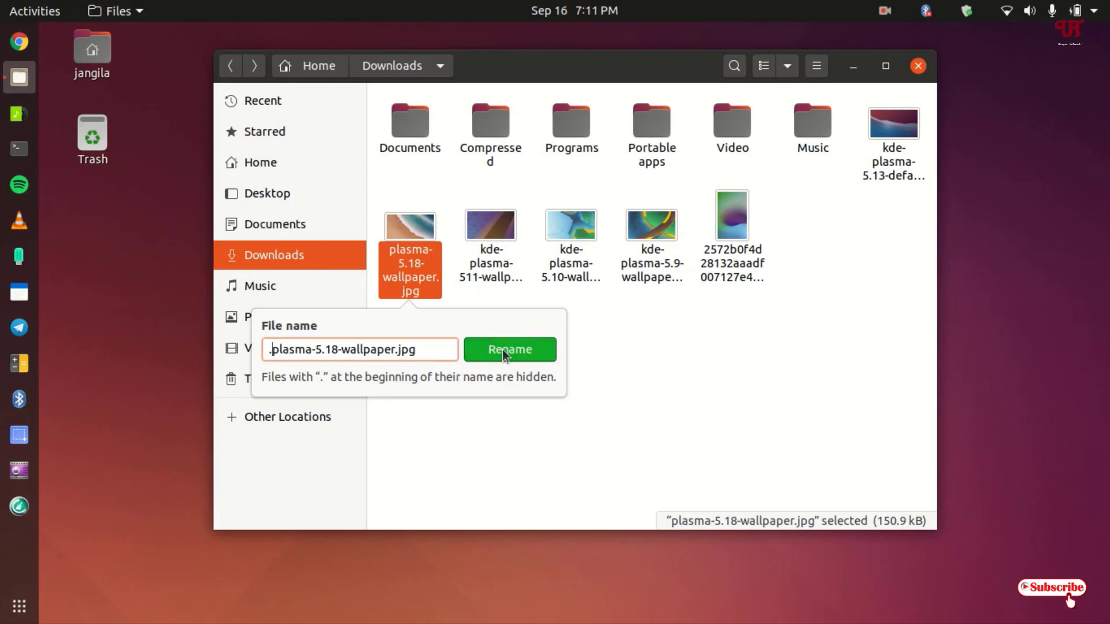
left_click(510, 349)
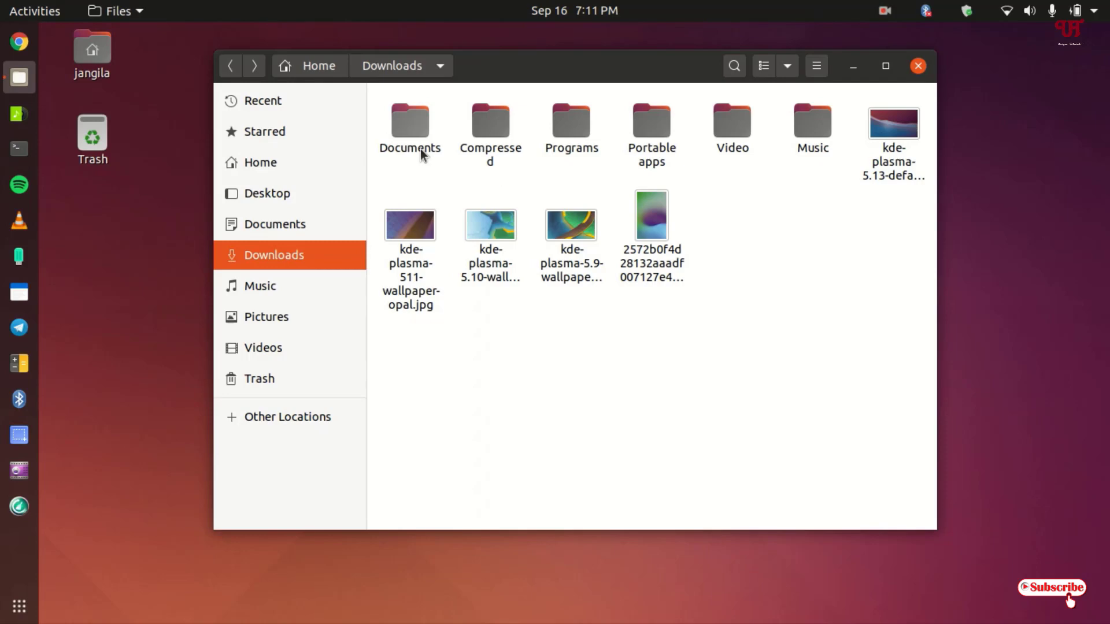
- Rename the Documents folder to .Documents so it vanishes from the listing too
right_click(409, 123)
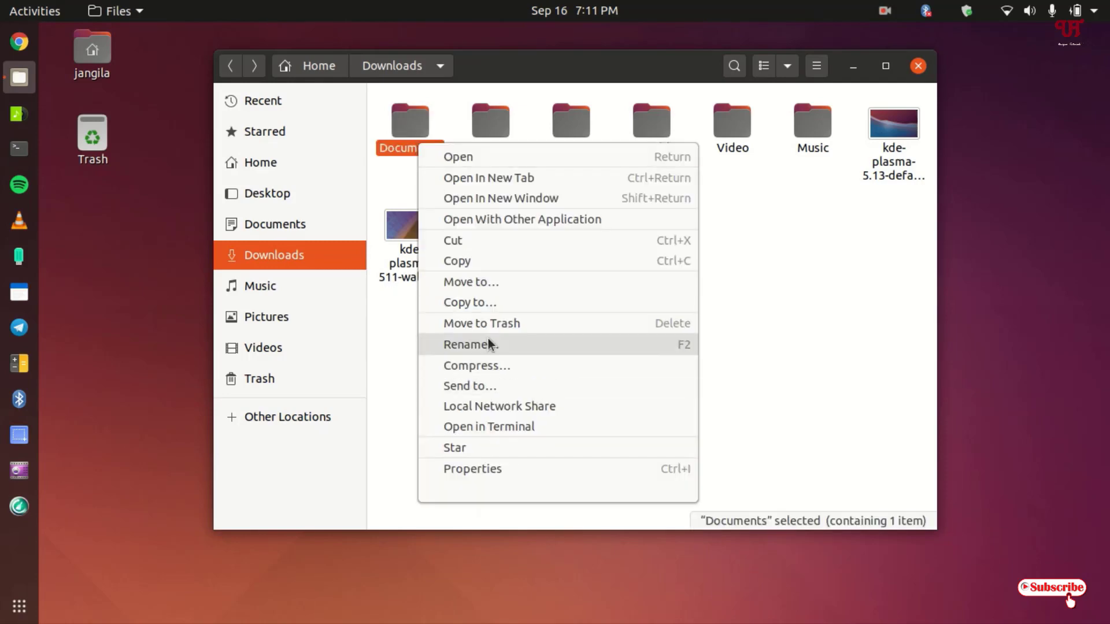
left_click(471, 344)
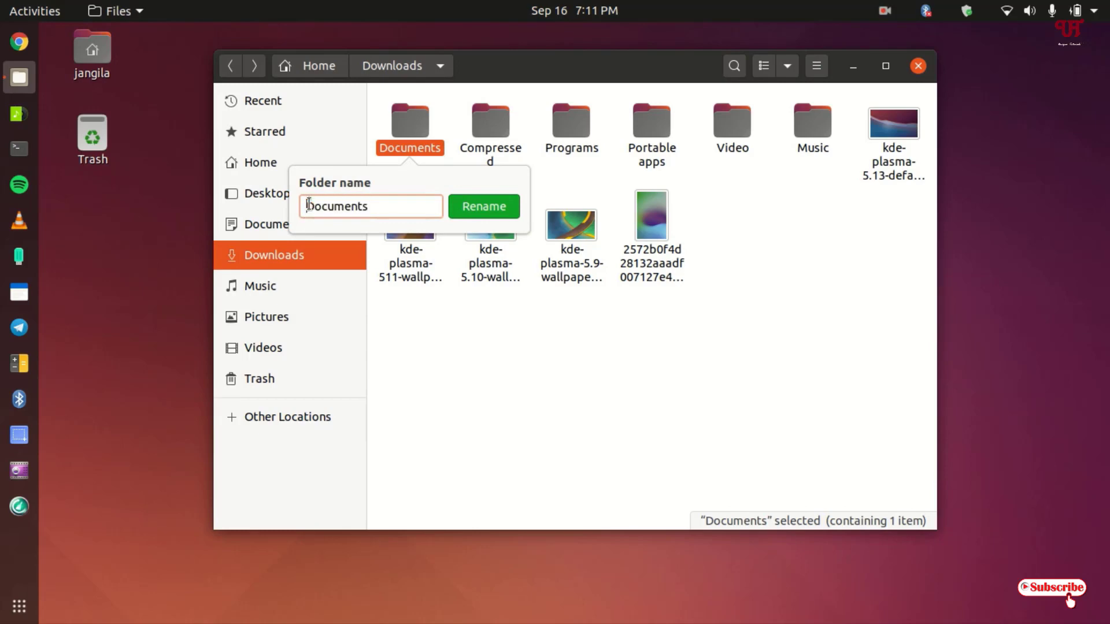
type(".")
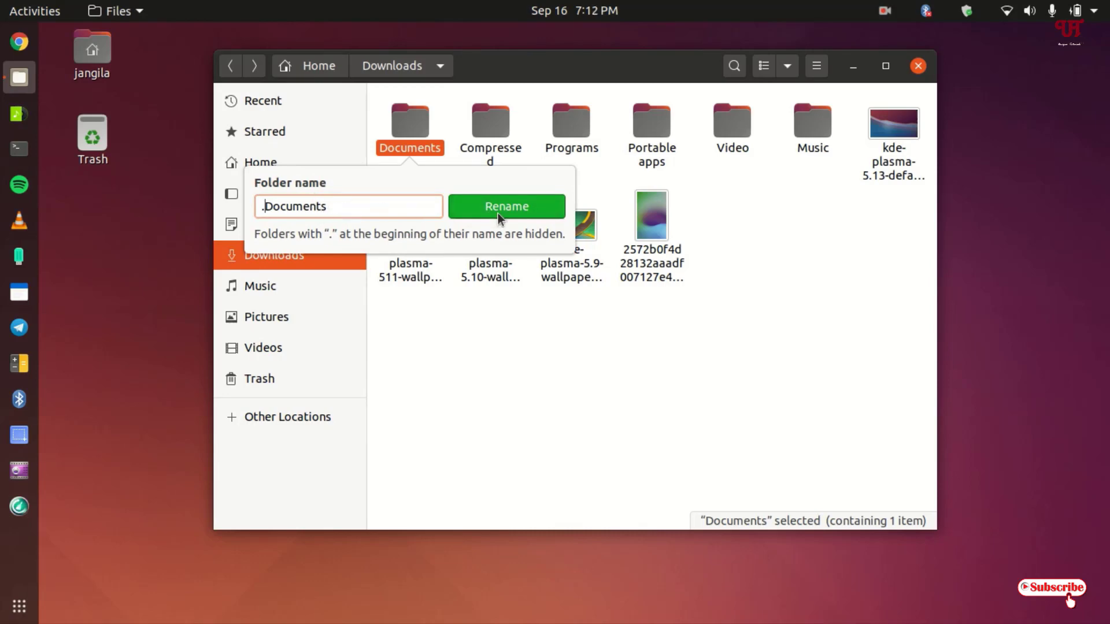
left_click(507, 205)
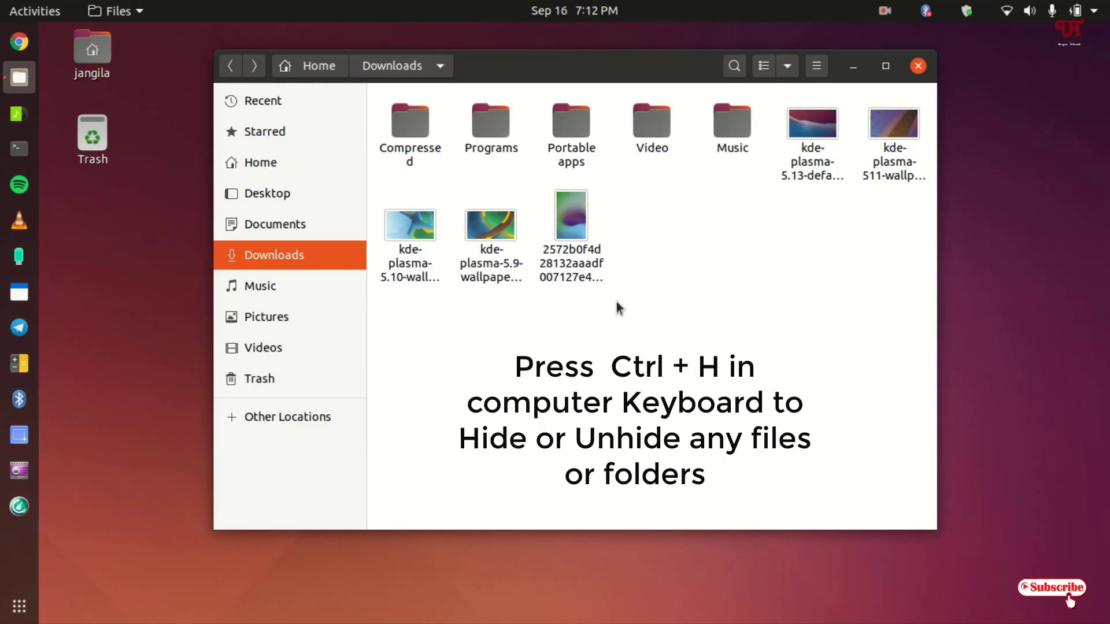
- Toggle hidden files with Ctrl+H so .Documents and .plasma-5.18-wallpaper.jpg reappear, then check the Show Hidden Files menu option
key("ctrl+h")
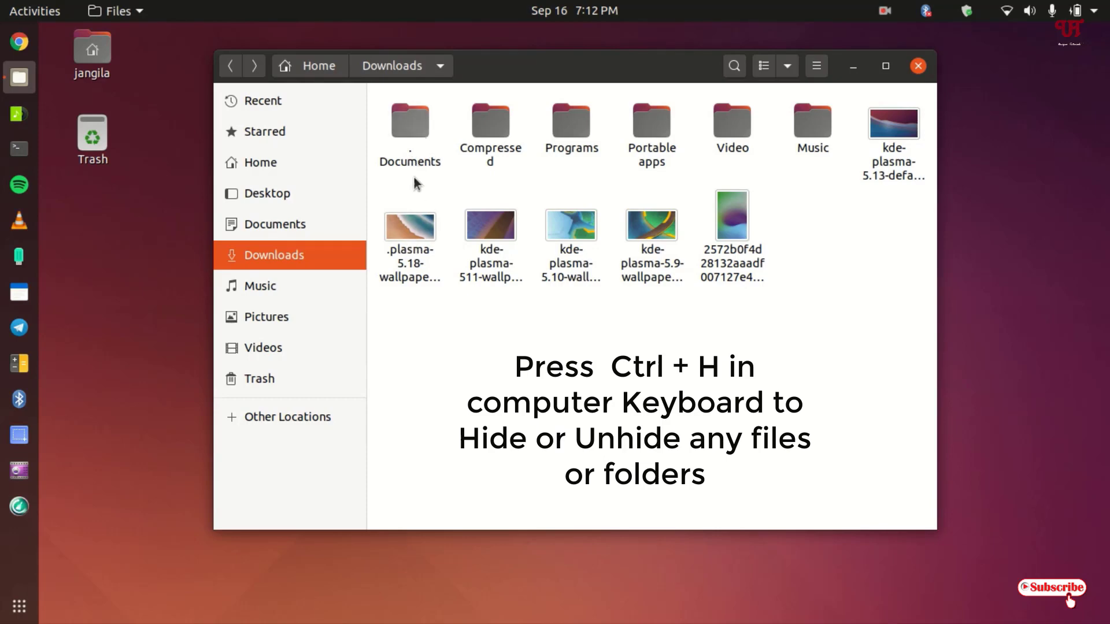
mouse_move(433, 173)
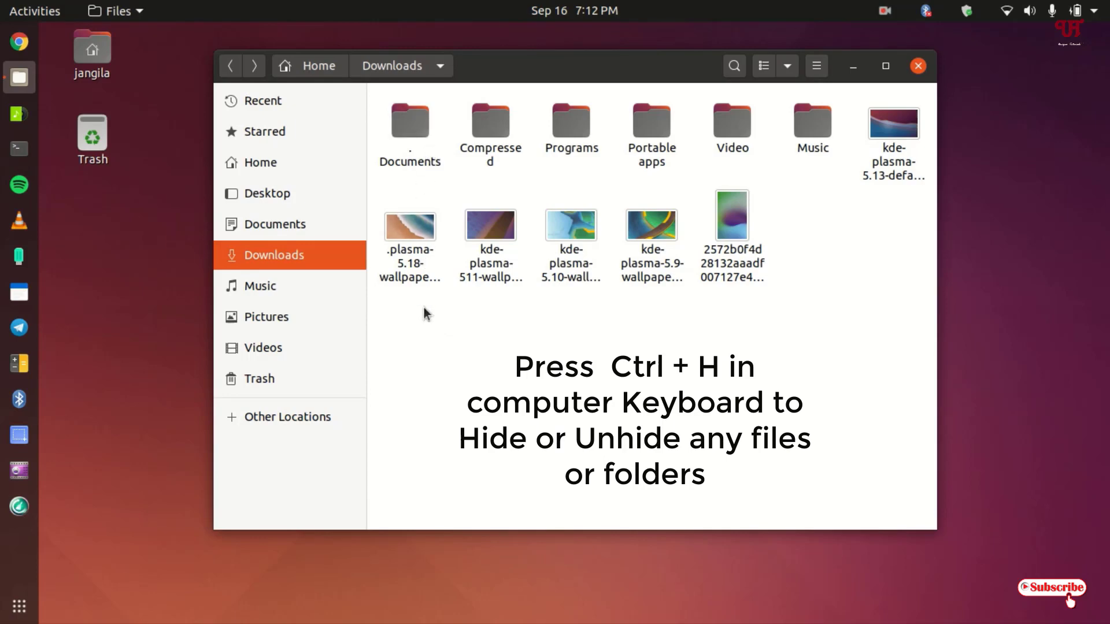
key("ctrl+h")
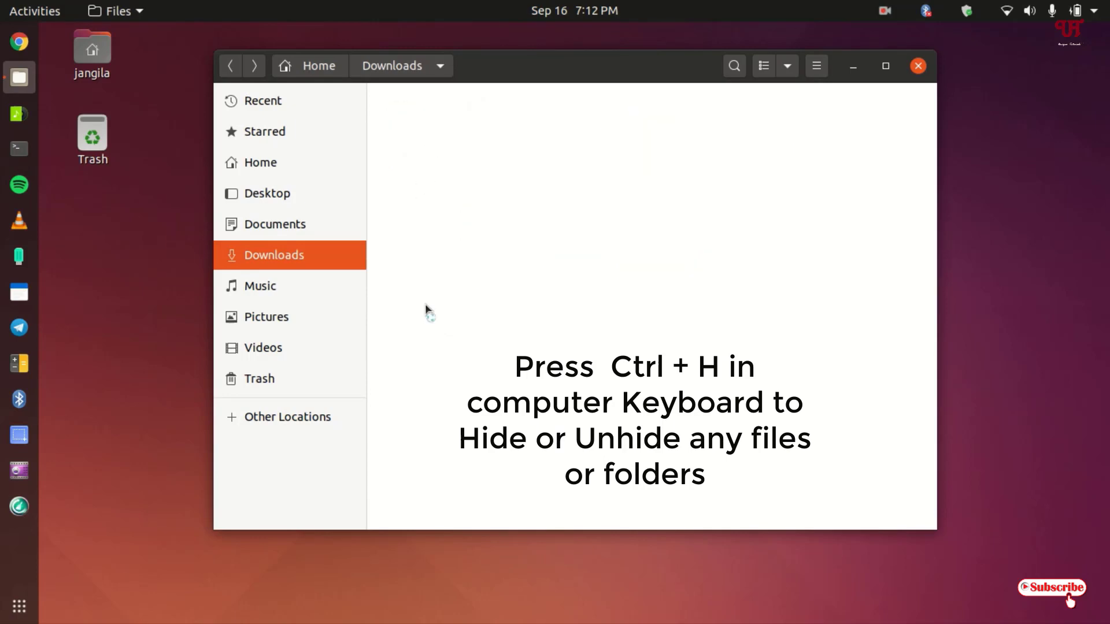
key("ctrl+h")
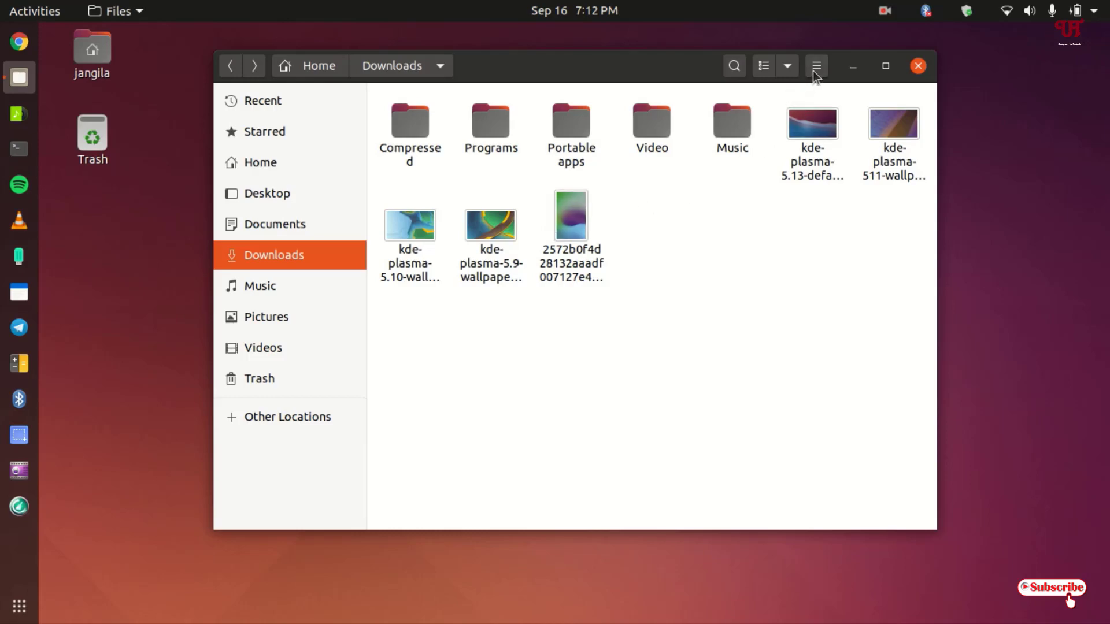
left_click(815, 65)
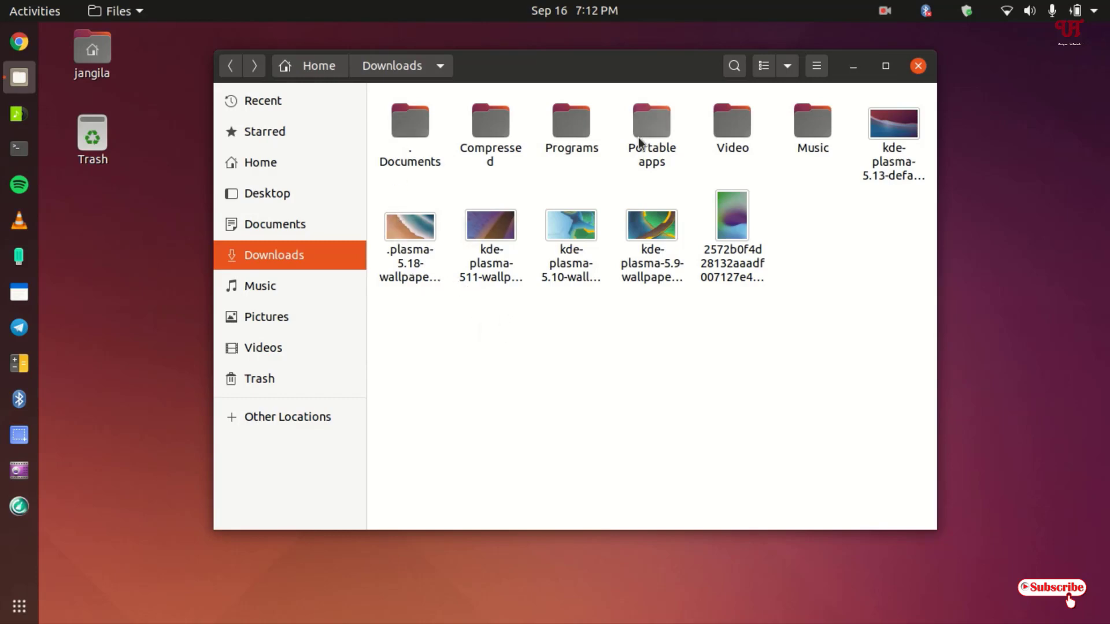
mouse_move(639, 68)
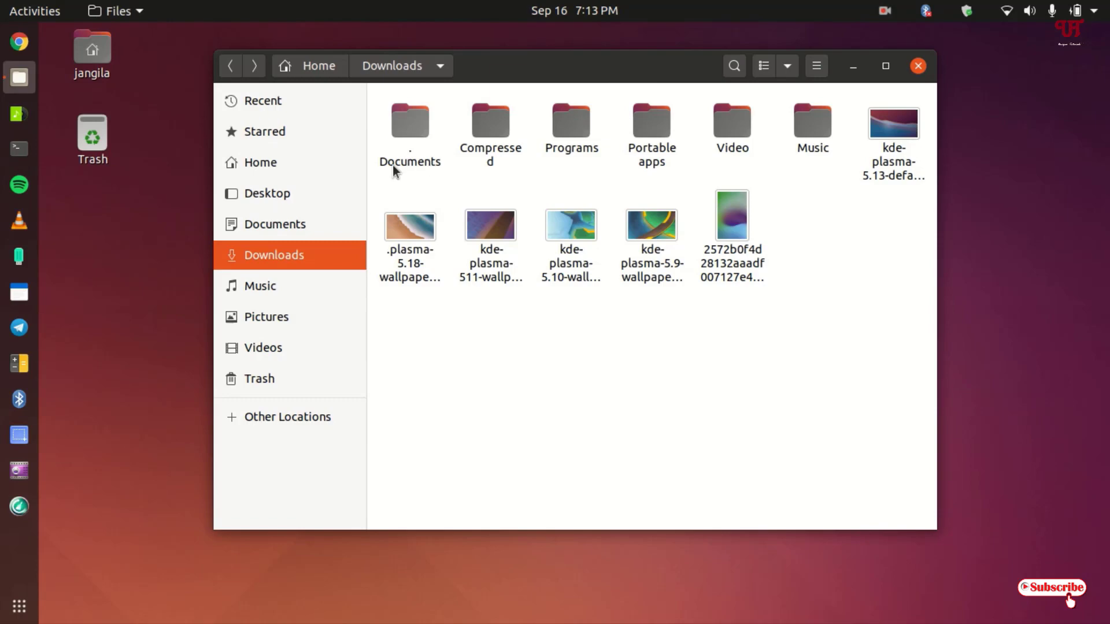
- Rename .Documents back to Documents without the leading dot
left_click(409, 130)
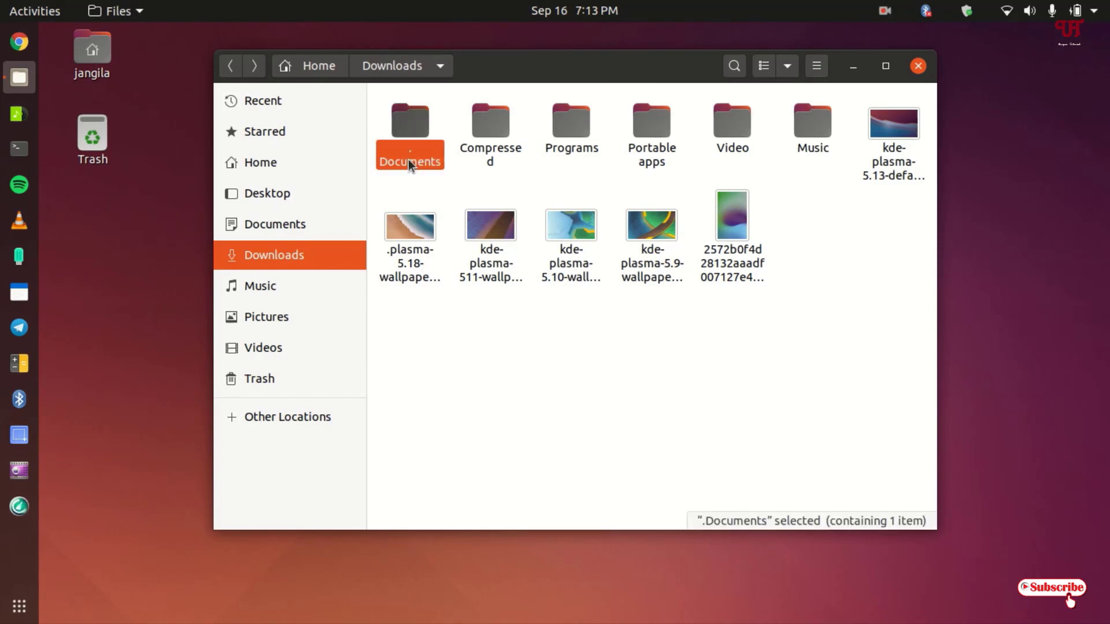
right_click(409, 167)
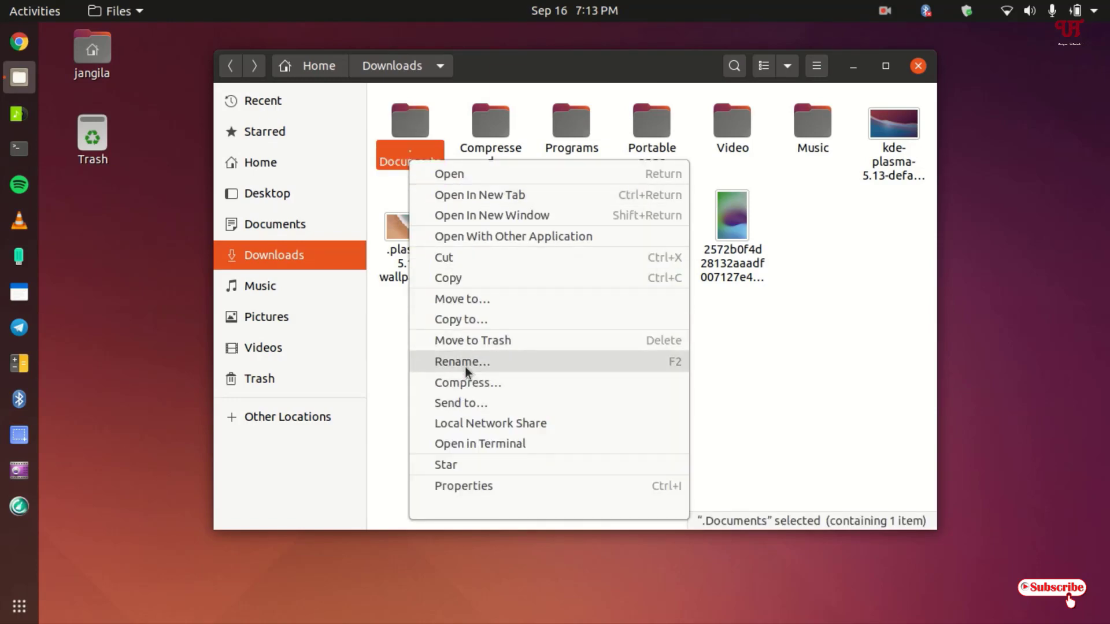
left_click(461, 360)
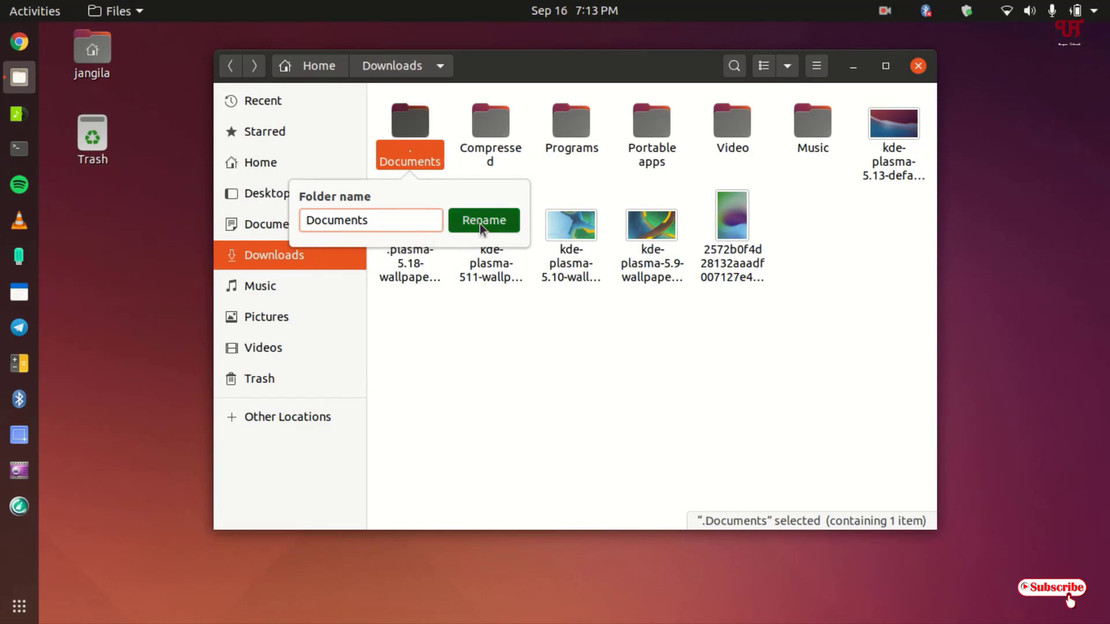
left_click(484, 219)
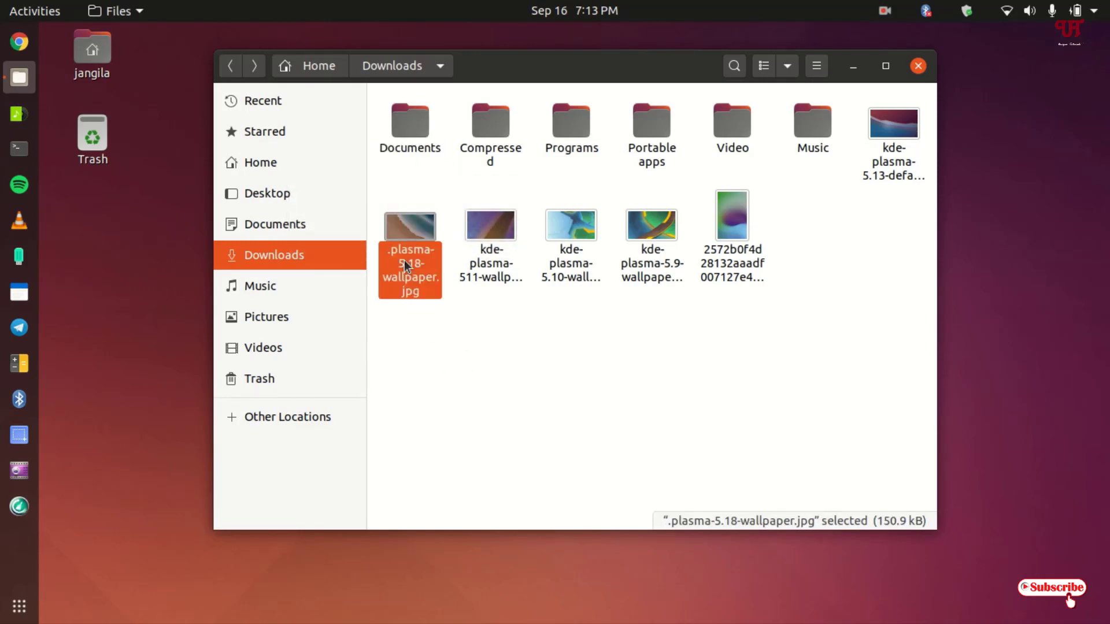
- Rename .plasma-5.18-wallpaper.jpg back to plasma-5.18-wallpaper.jpg
right_click(409, 269)
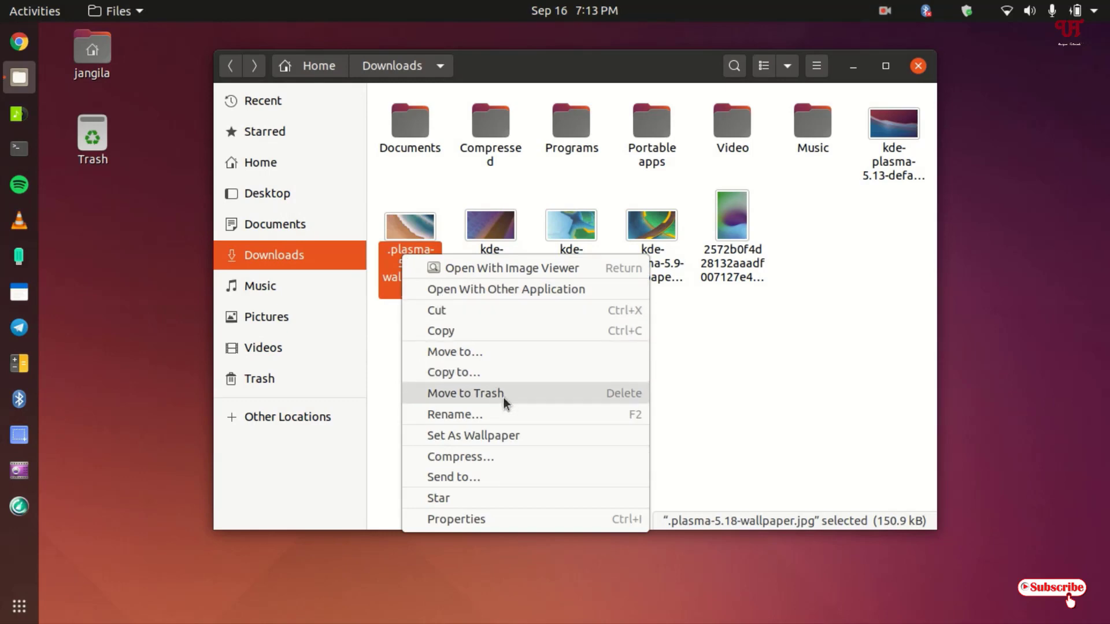
left_click(455, 413)
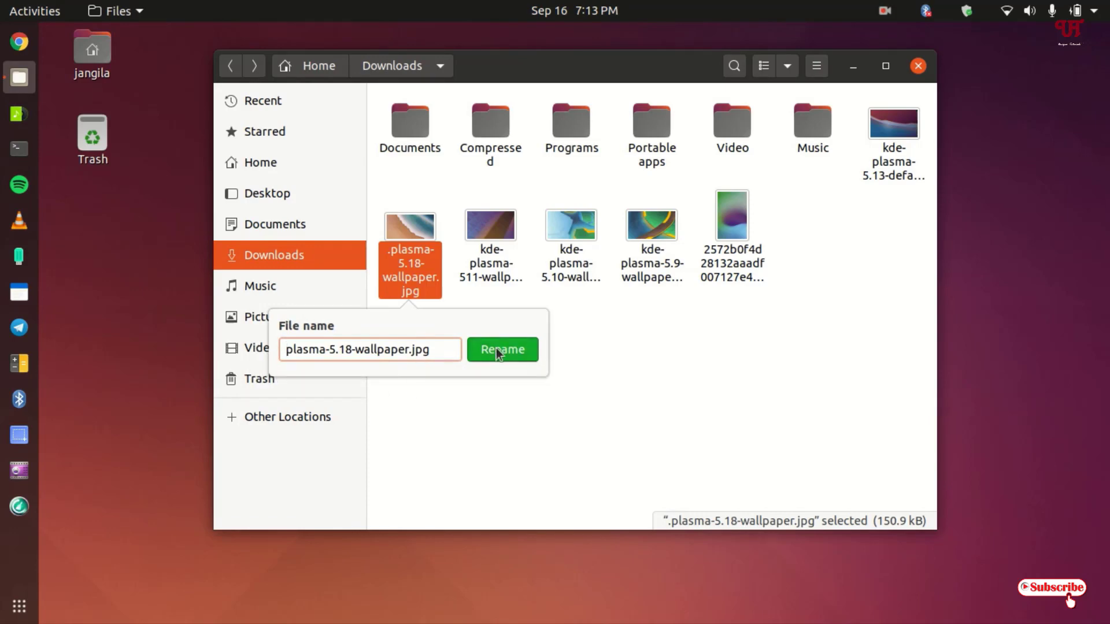
left_click(502, 349)
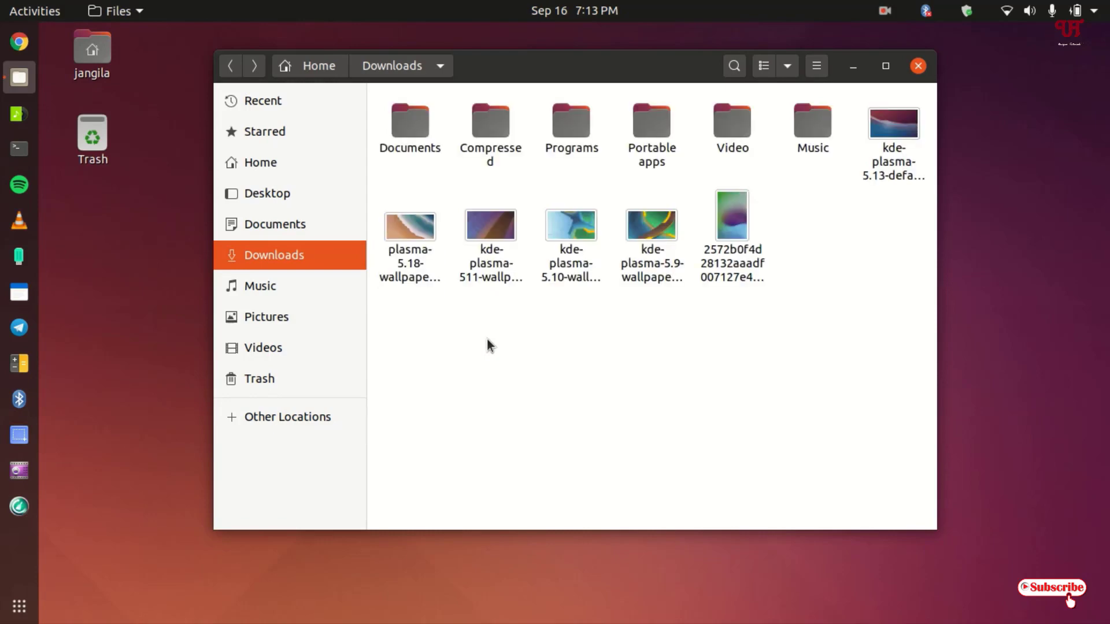
mouse_move(491, 190)
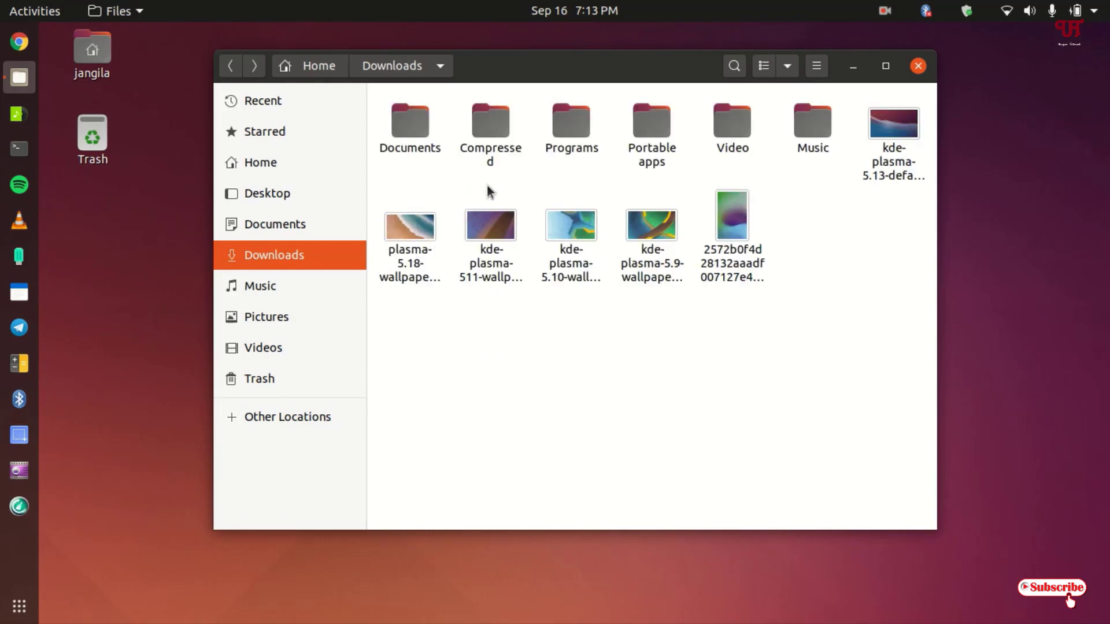